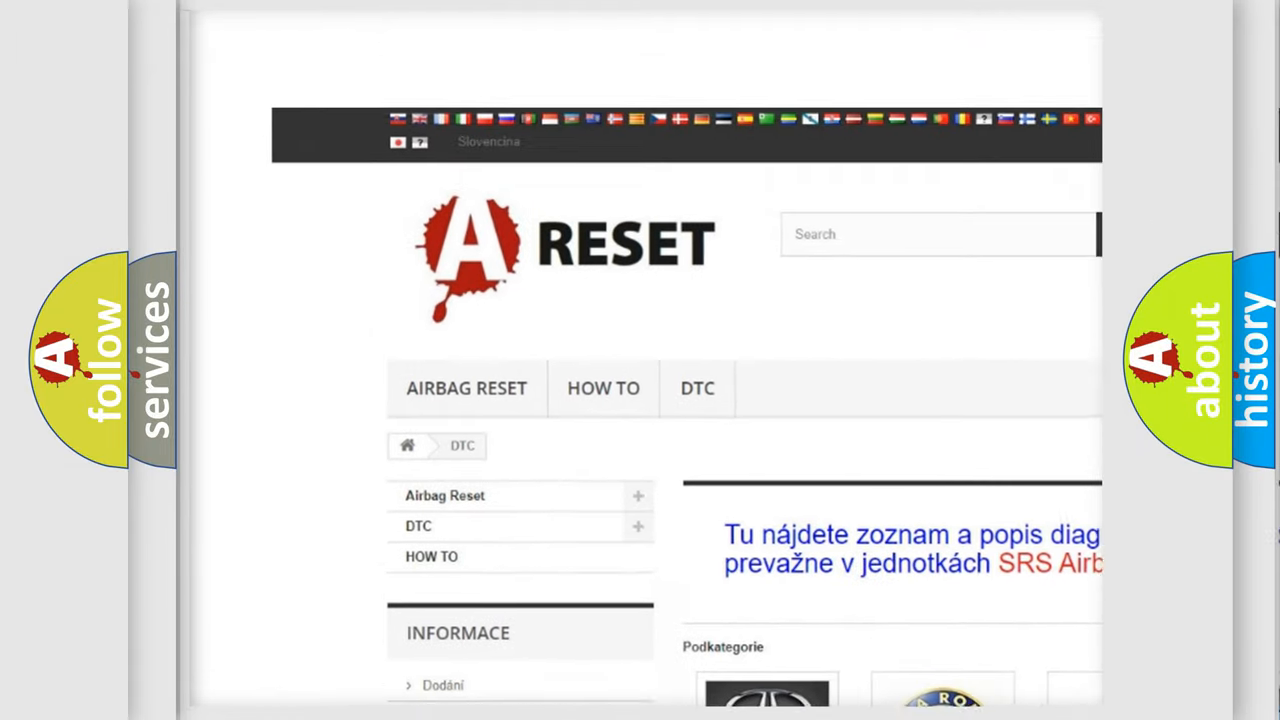
Open the FIAT tile from the DTC brand grid and scroll its trouble code list to the footer
scroll(down, 3)
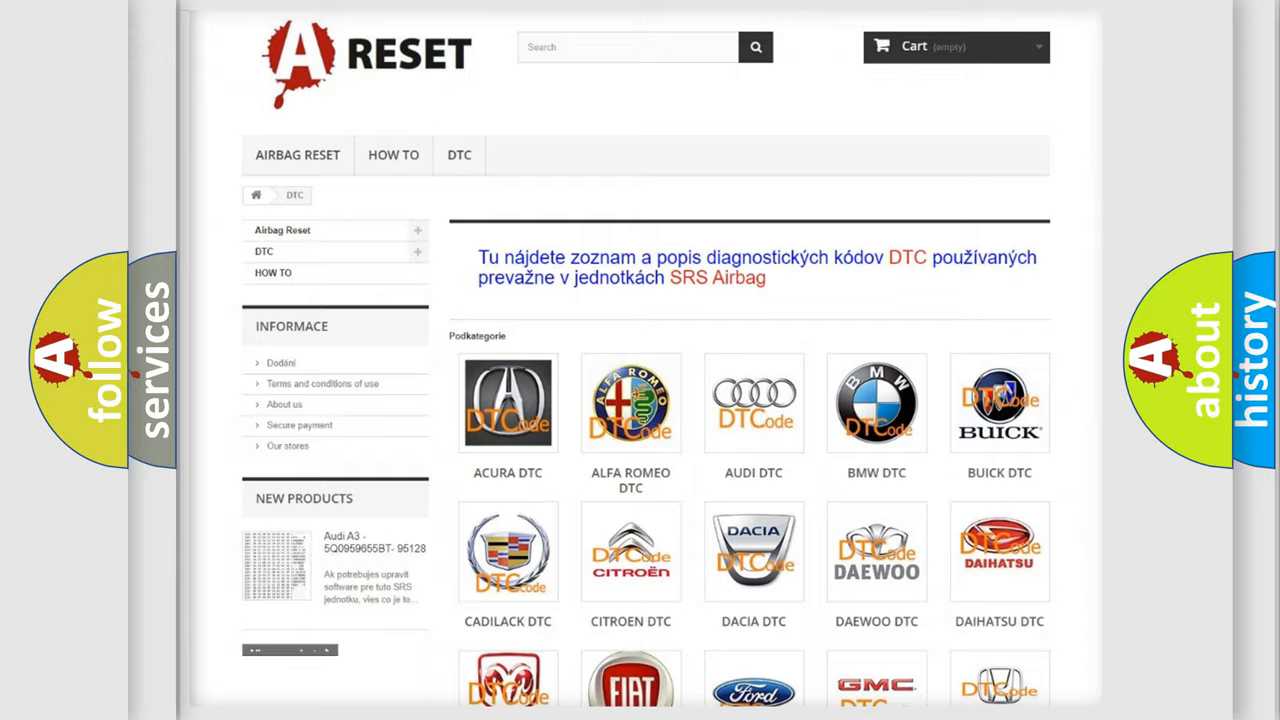
scroll(down, 3)
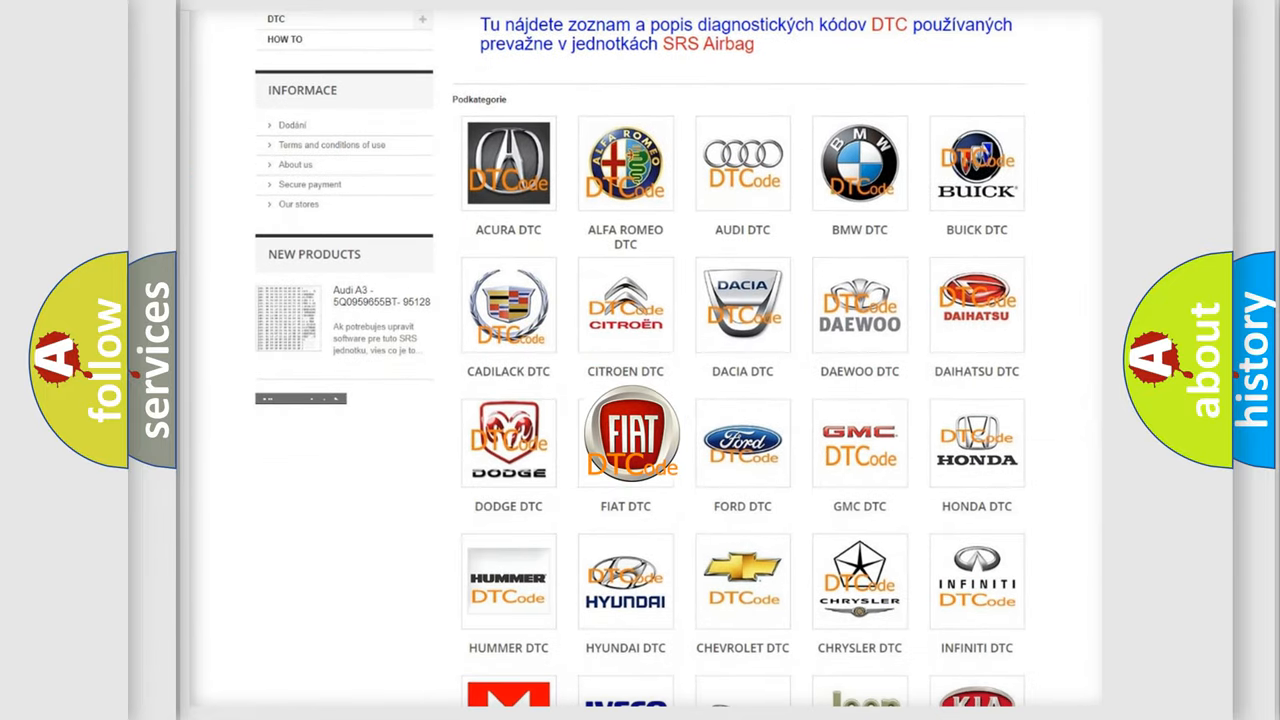
click(625, 440)
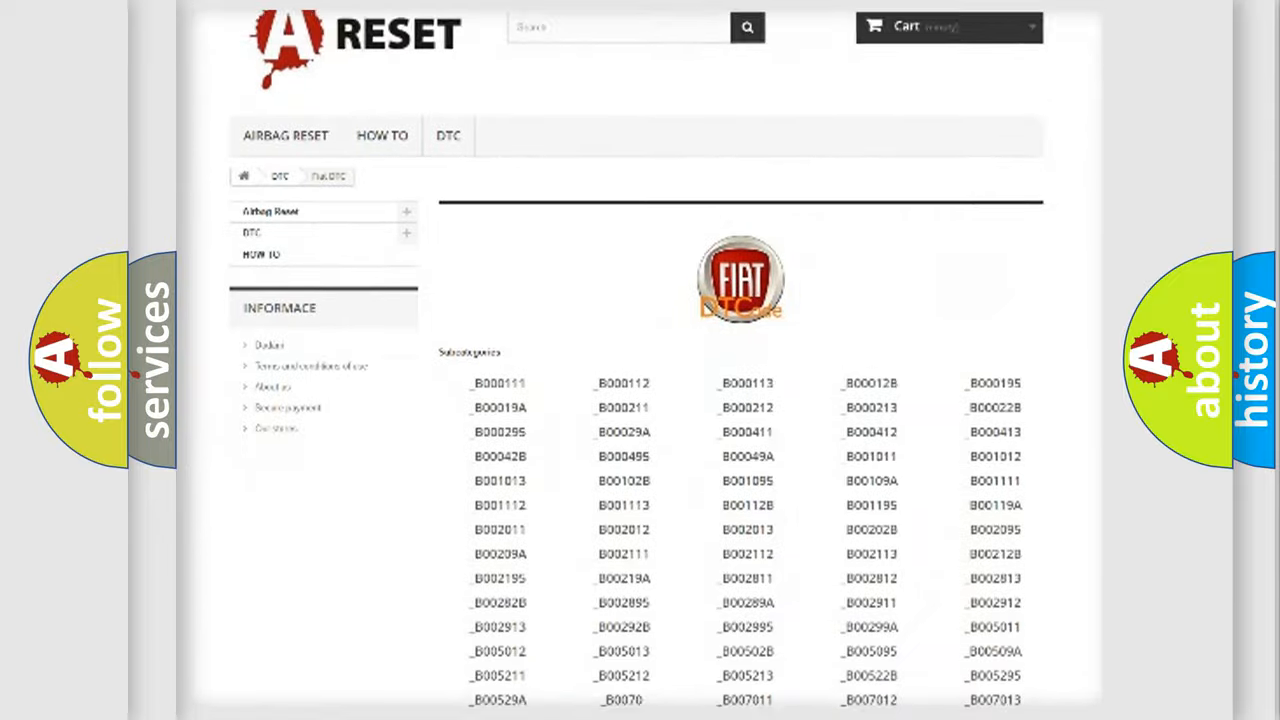
scroll(down, 3)
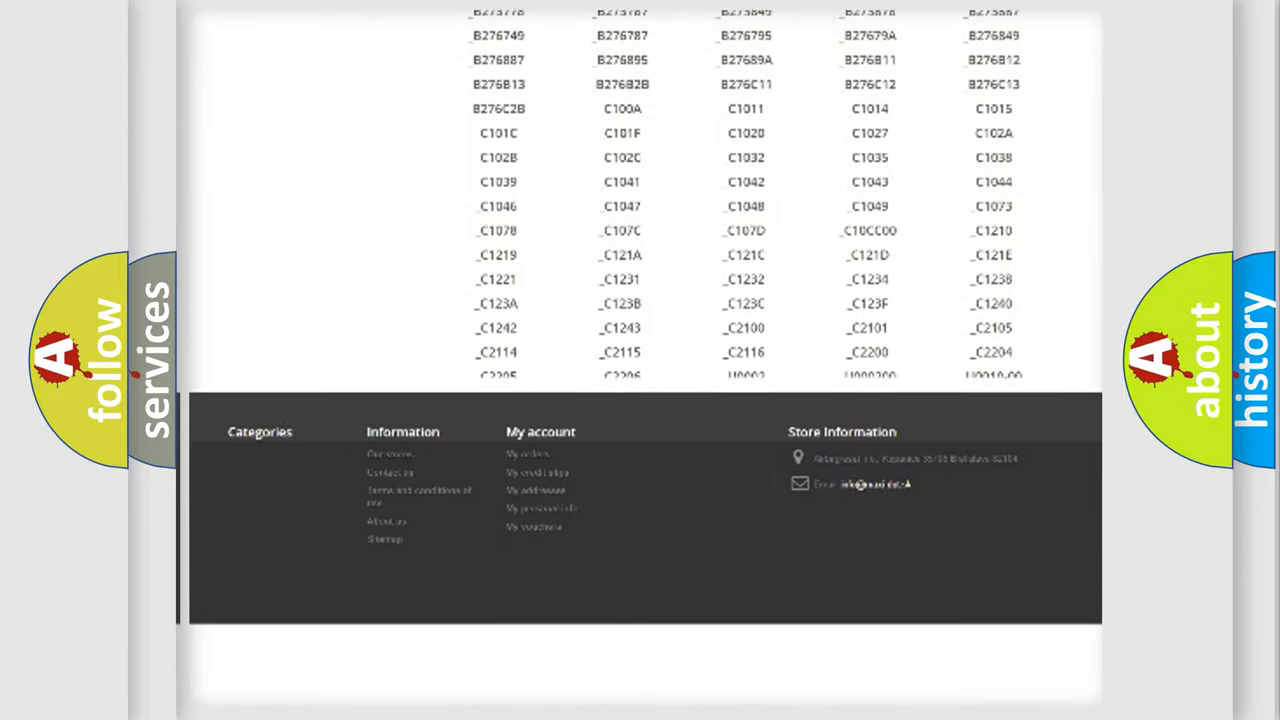